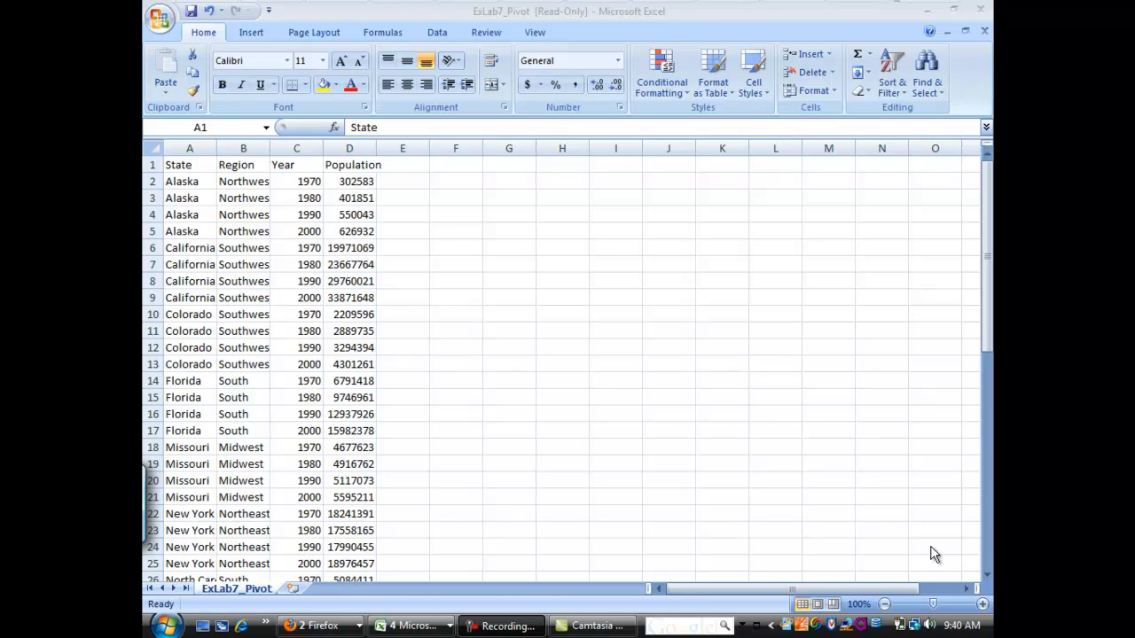
pyautogui.moveTo(354, 339)
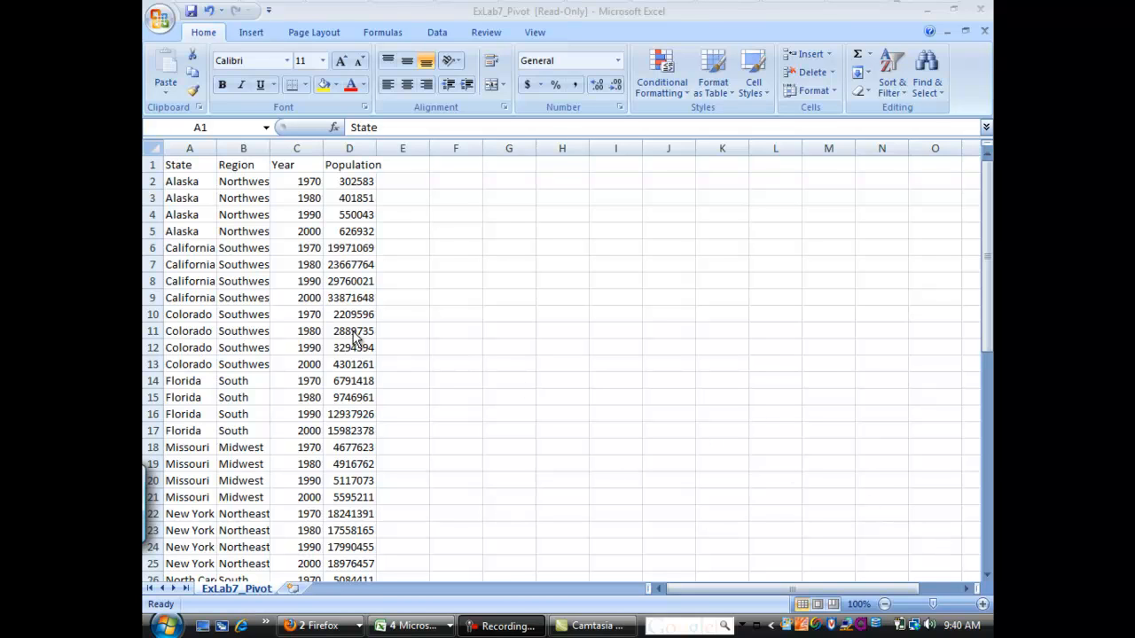
pyautogui.moveTo(986, 248)
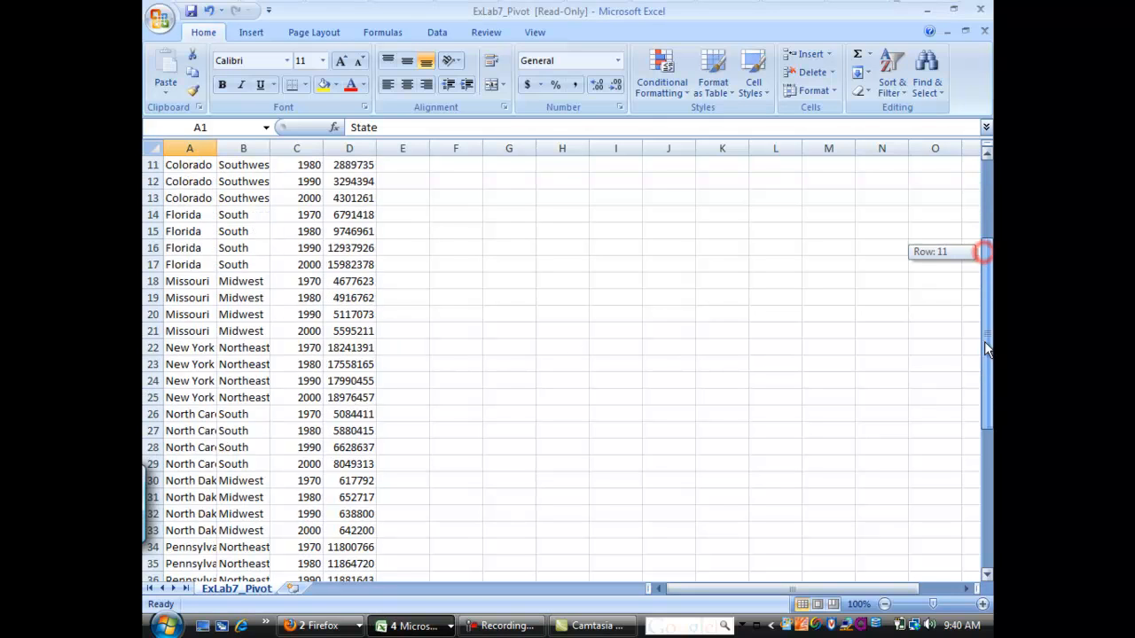
# Step: Insert a PivotTable from range A1:D53 onto a new worksheet (Sheet2)
pyautogui.scroll(3)
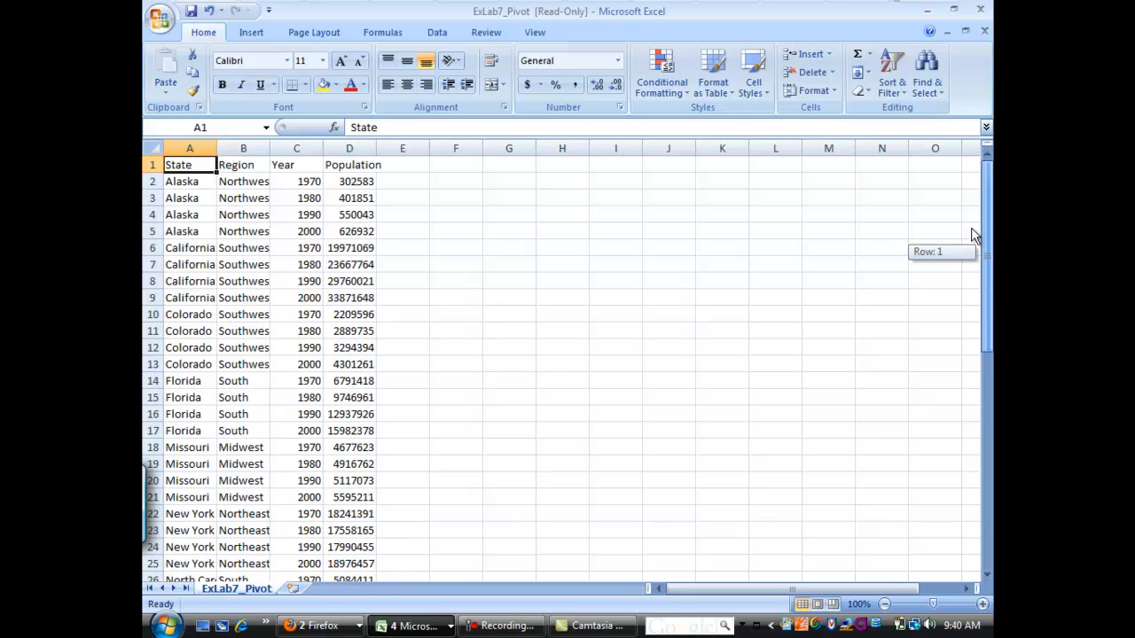
pyautogui.moveTo(372, 197)
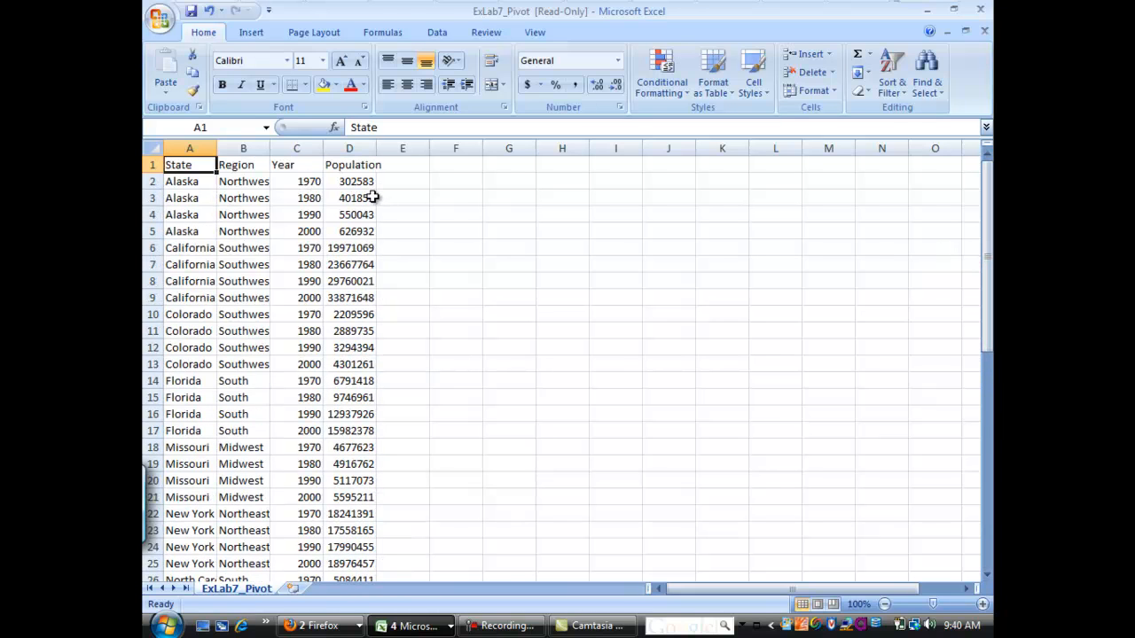
pyautogui.moveTo(406, 372)
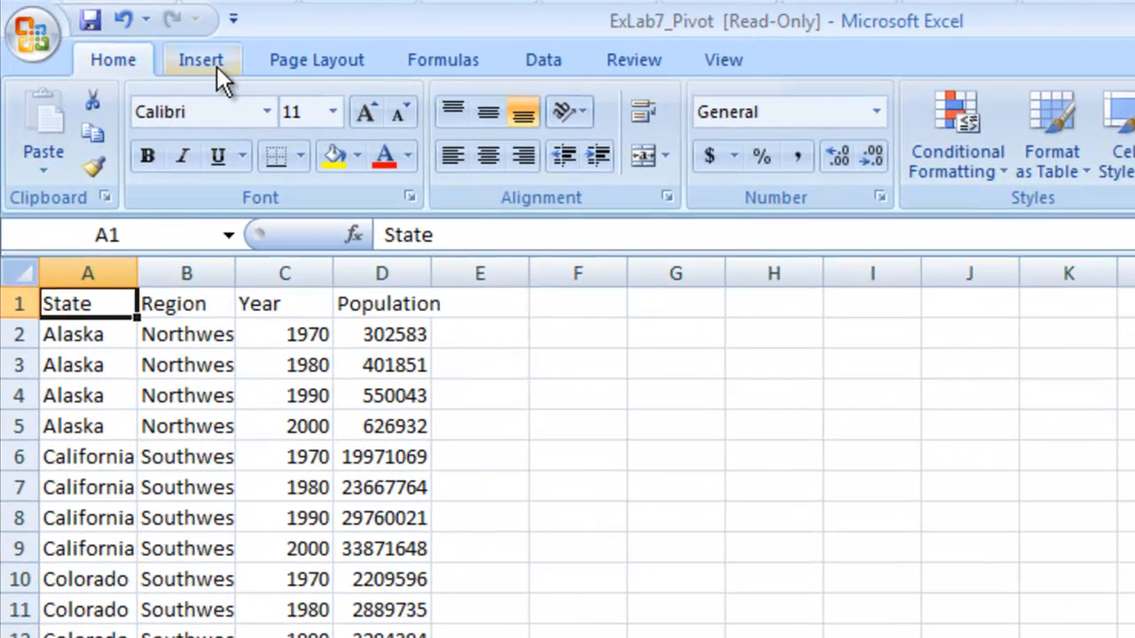
pyautogui.click(201, 61)
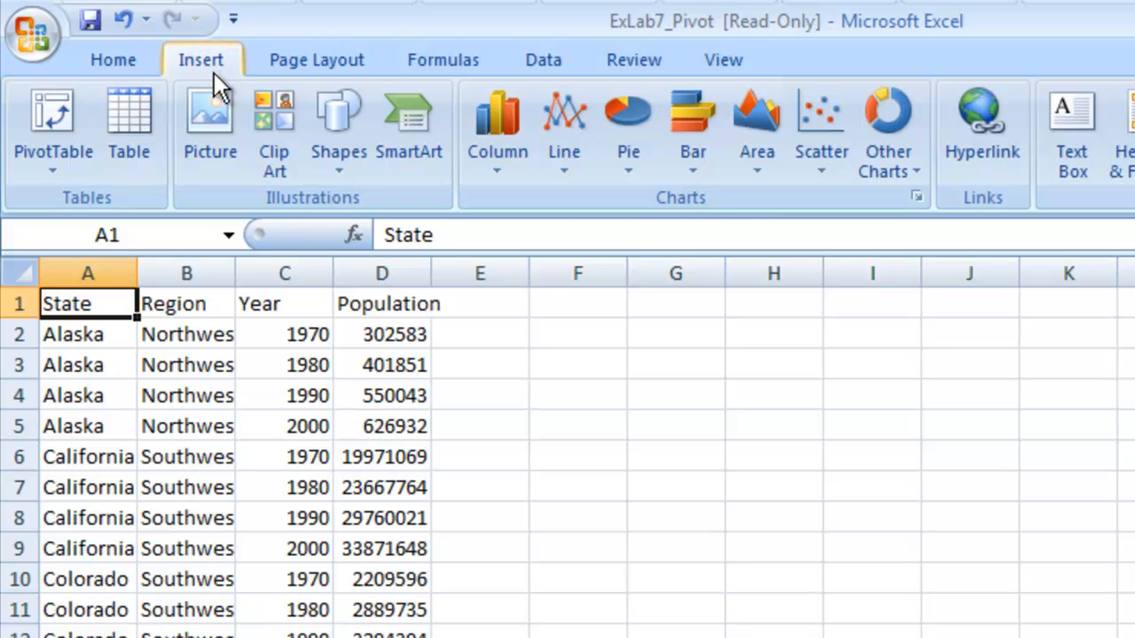
pyautogui.click(53, 124)
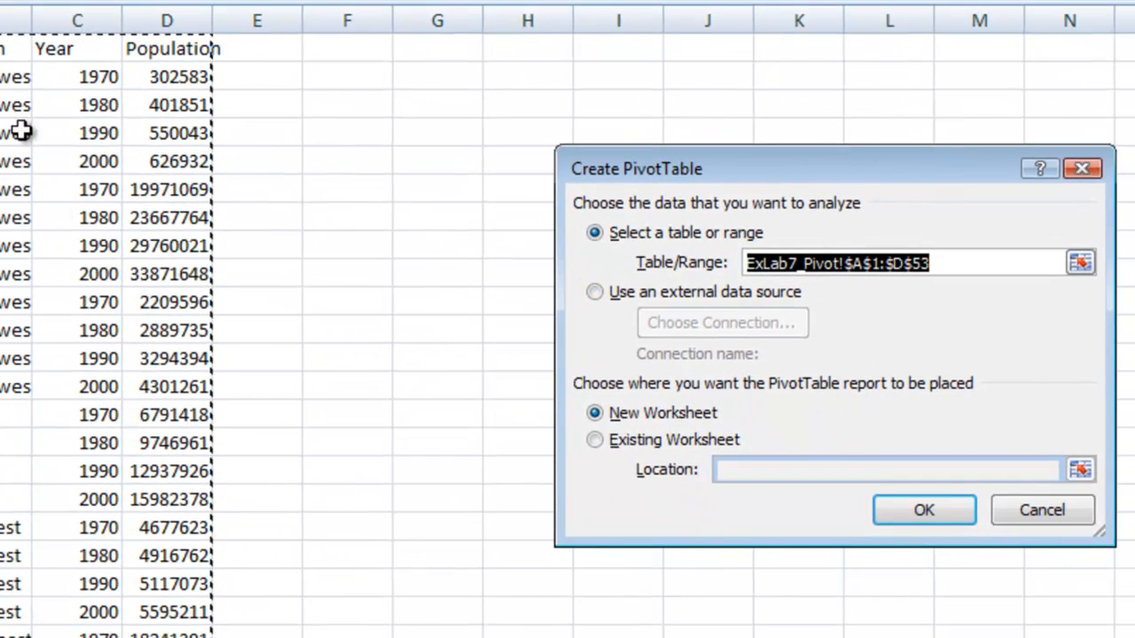
pyautogui.moveTo(156, 435)
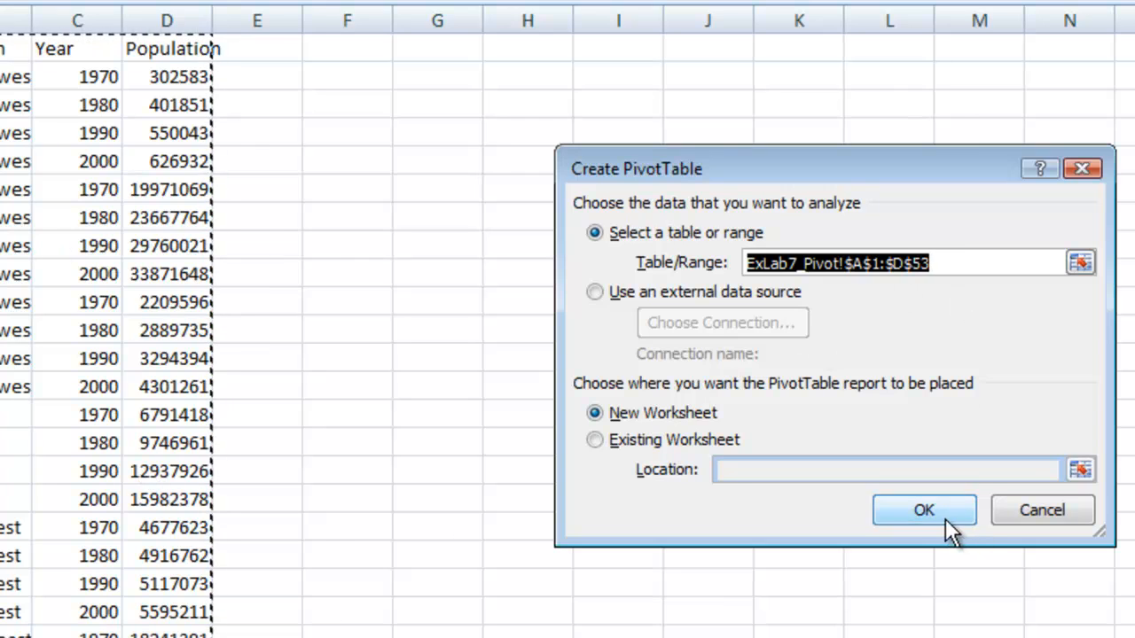
pyautogui.moveTo(621, 424)
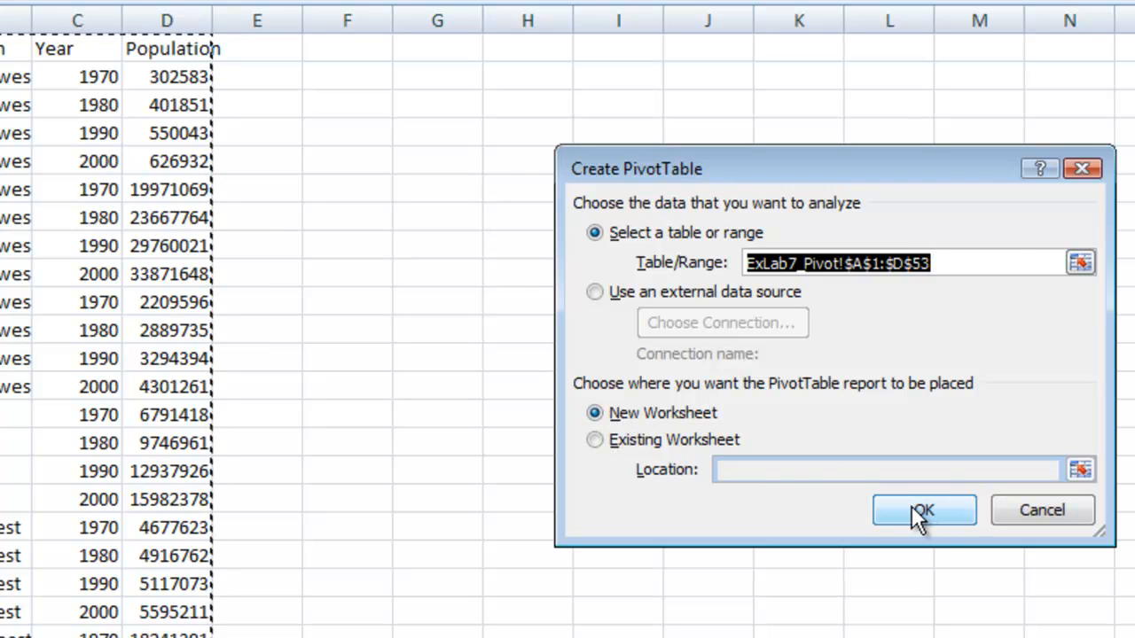
pyautogui.click(922, 510)
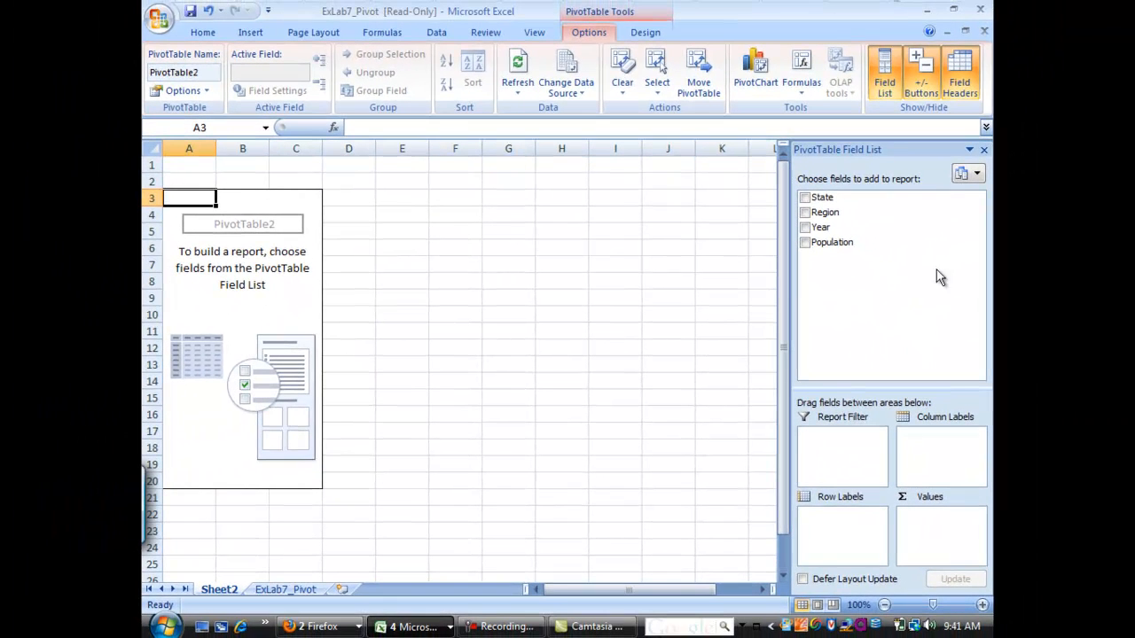
pyautogui.moveTo(407, 384)
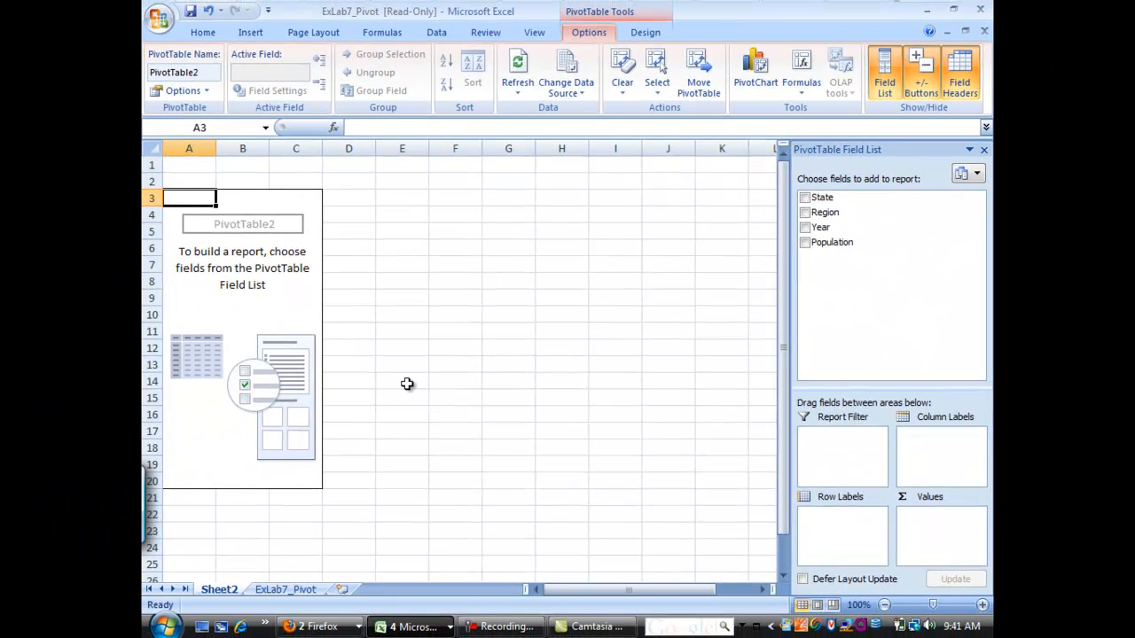
pyautogui.moveTo(405, 281)
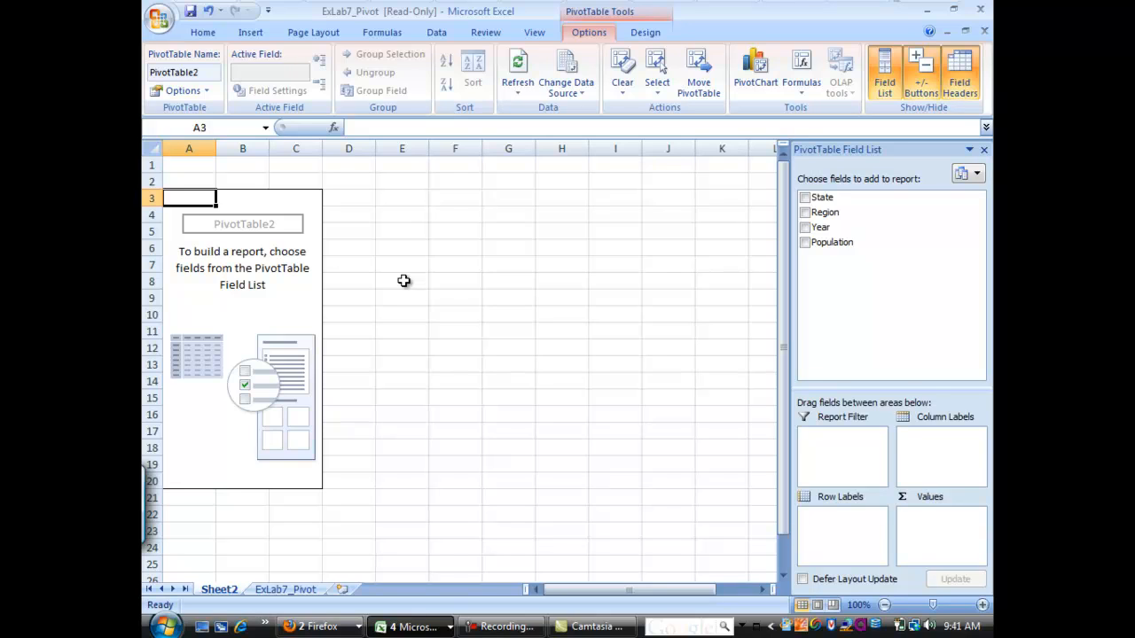
pyautogui.moveTo(371, 284)
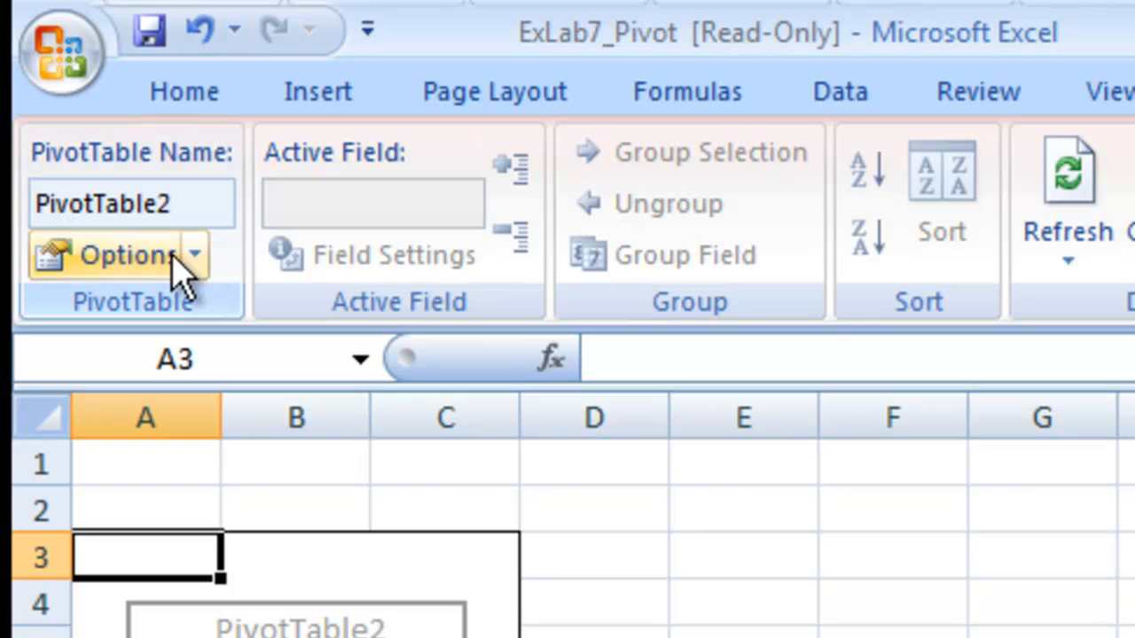
# Step: Enable Classic PivotTable layout in PivotTable Options' Display settings
pyautogui.click(124, 256)
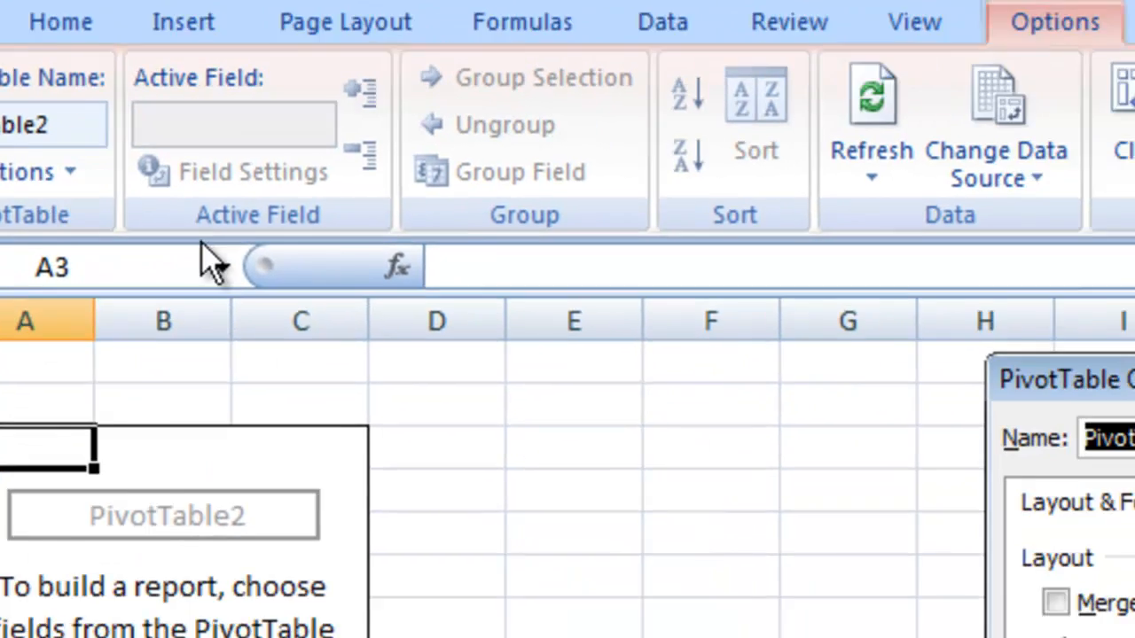
pyautogui.click(589, 108)
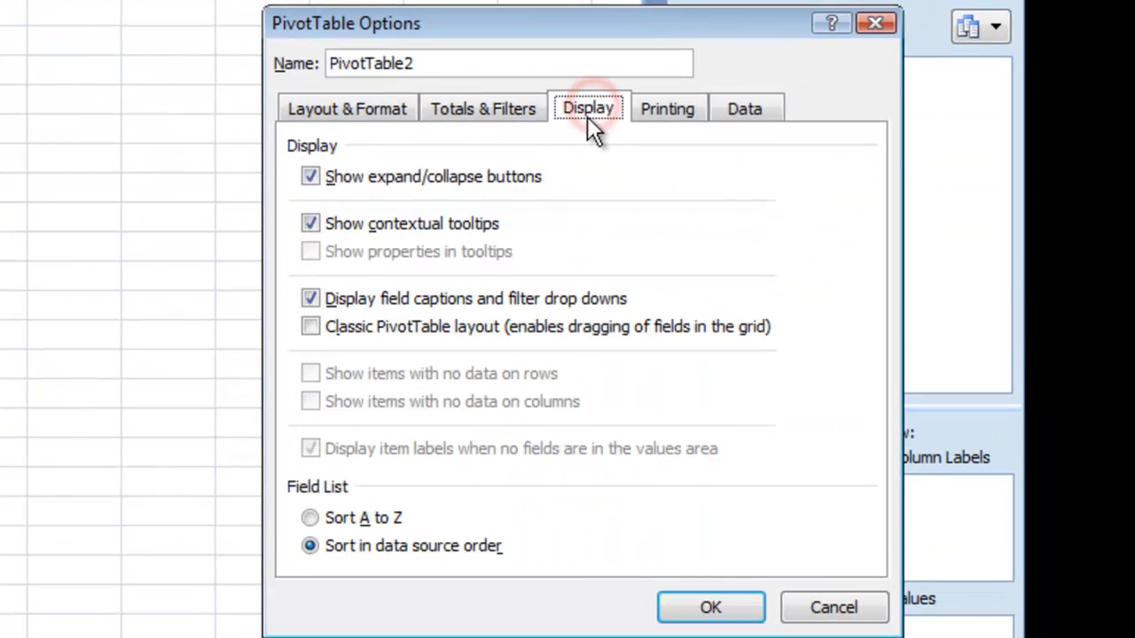
pyautogui.click(310, 326)
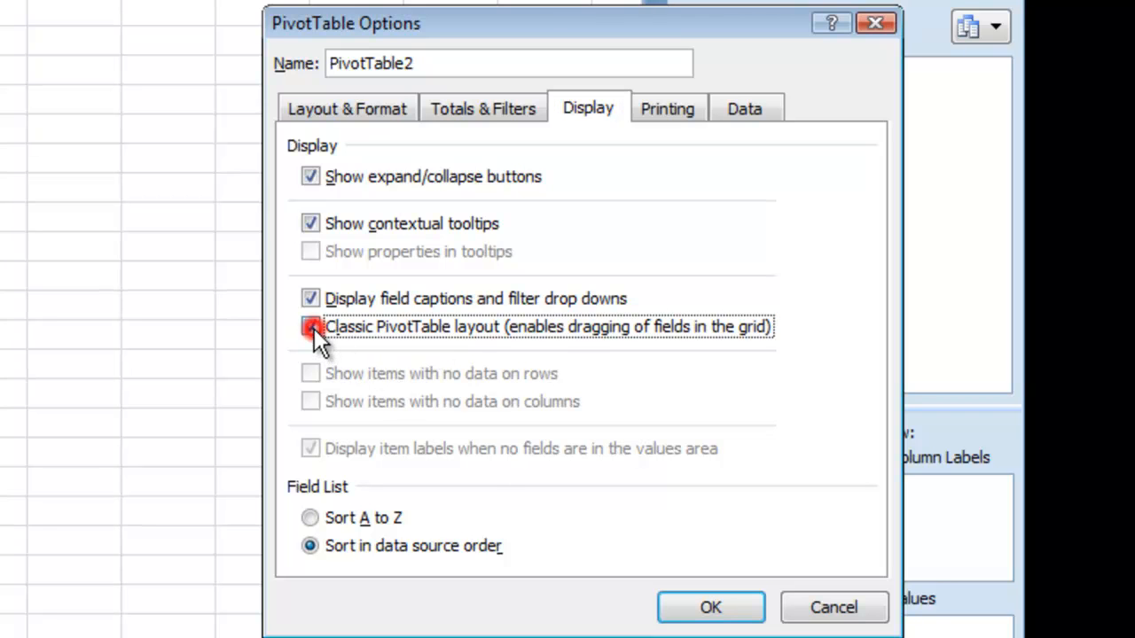
pyautogui.click(311, 326)
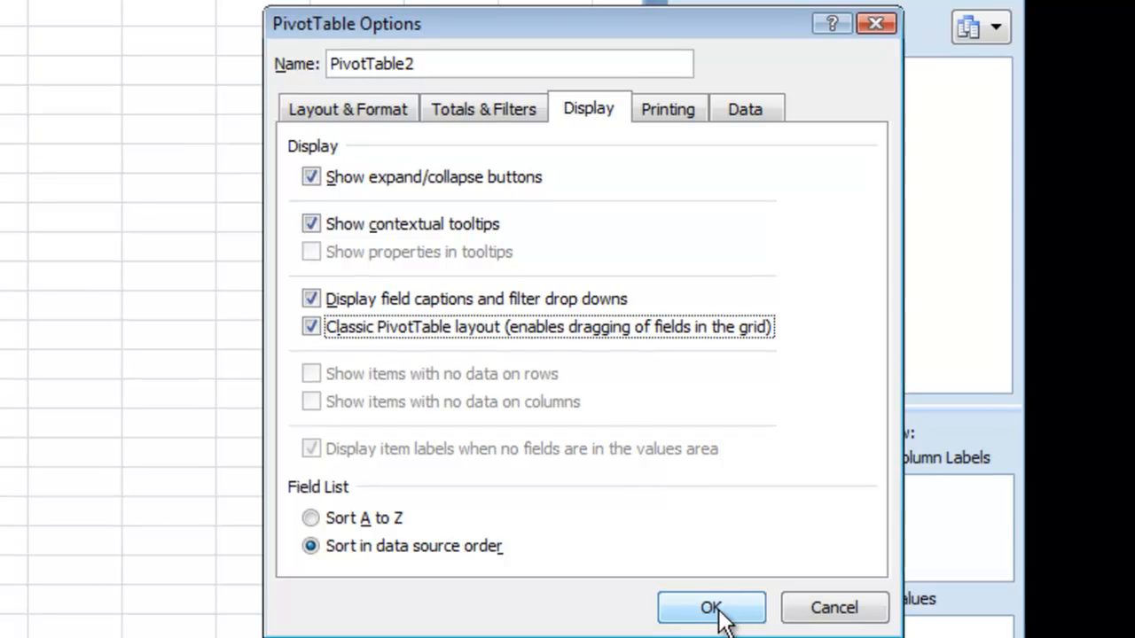
pyautogui.click(709, 606)
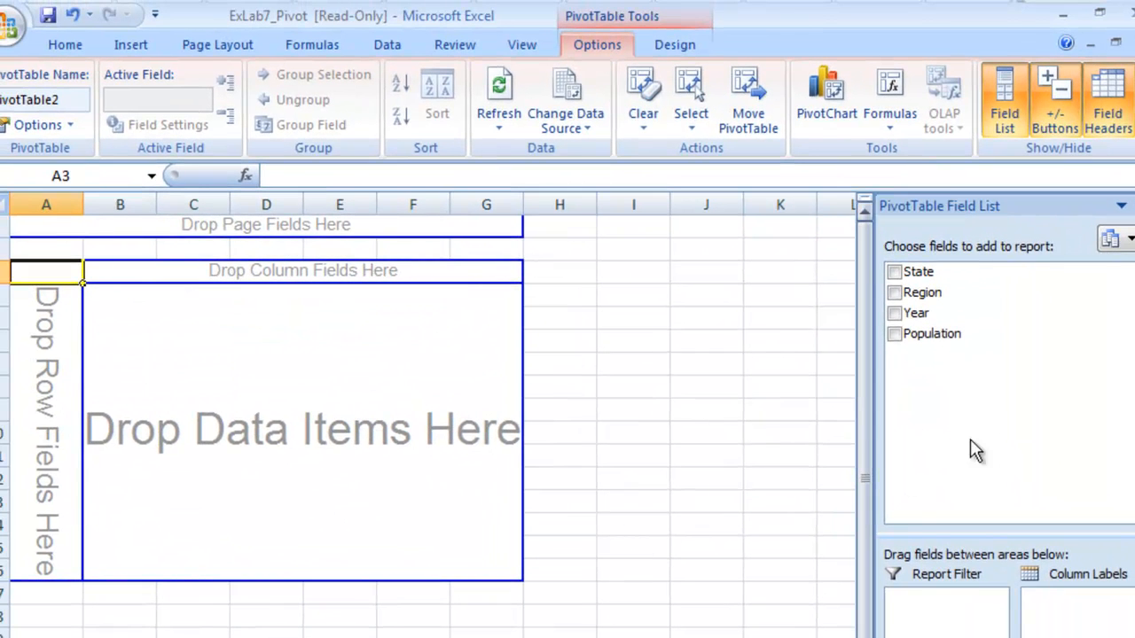
pyautogui.moveTo(940, 273)
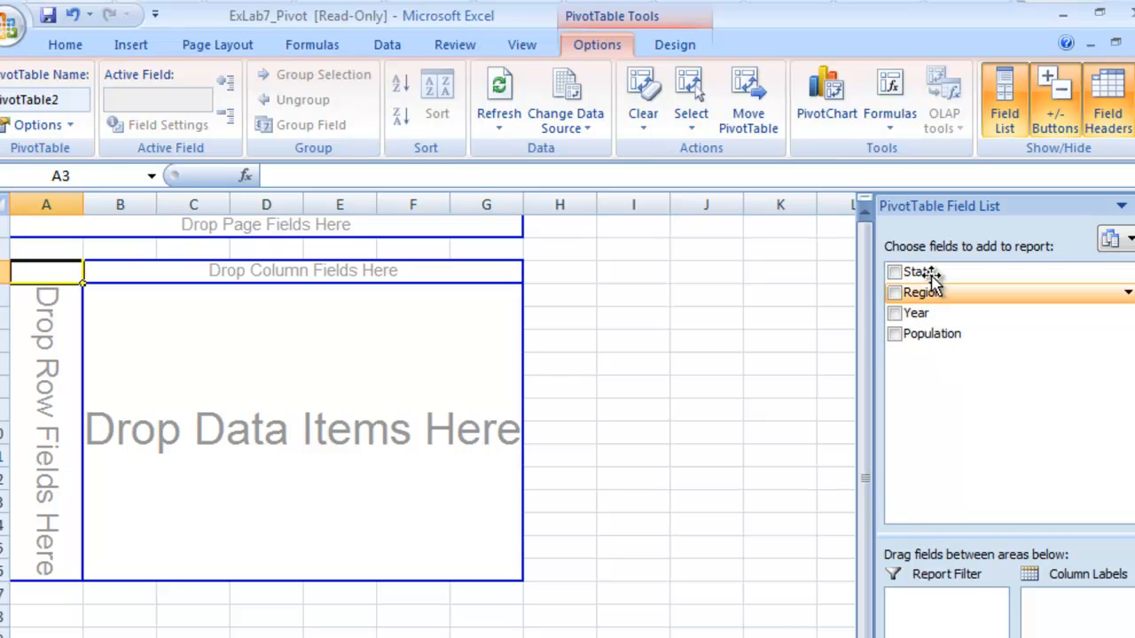
pyautogui.moveTo(919, 312)
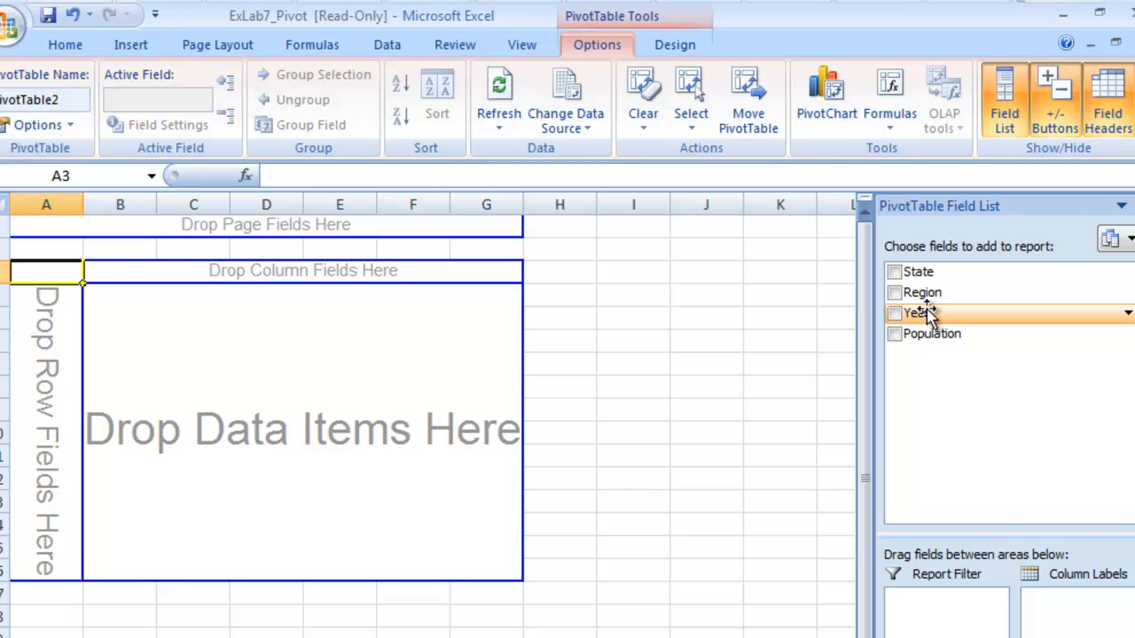
pyautogui.moveTo(923, 292)
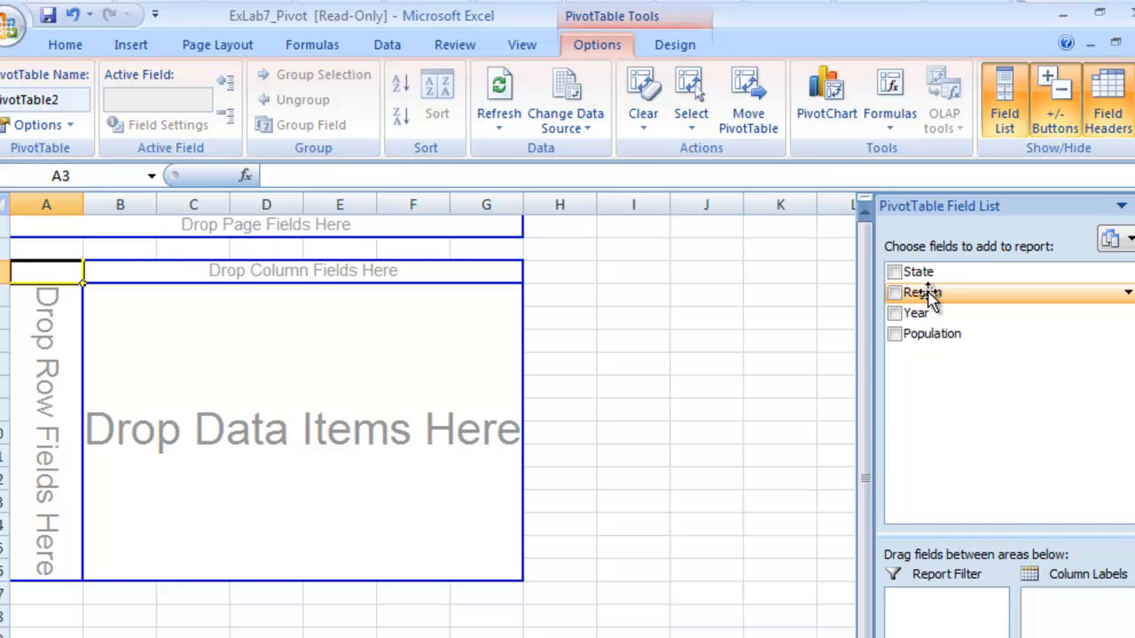
# Step: Add Region then State as row labels so states nest under each region
pyautogui.moveTo(922, 293); pyautogui.dragTo(262, 417)
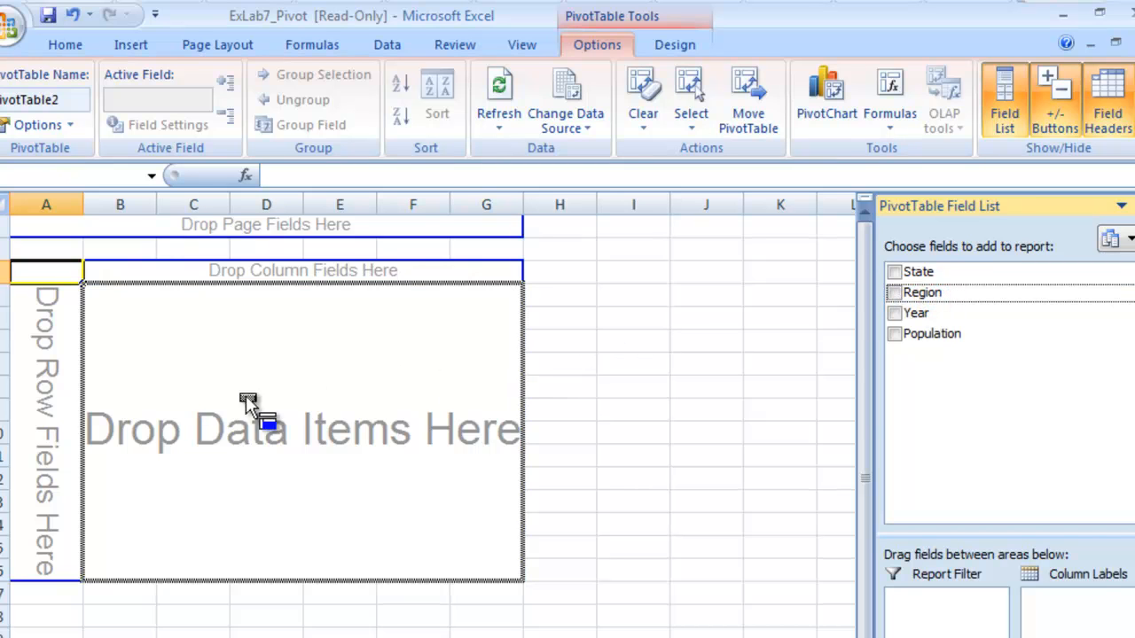
pyautogui.moveTo(44, 408)
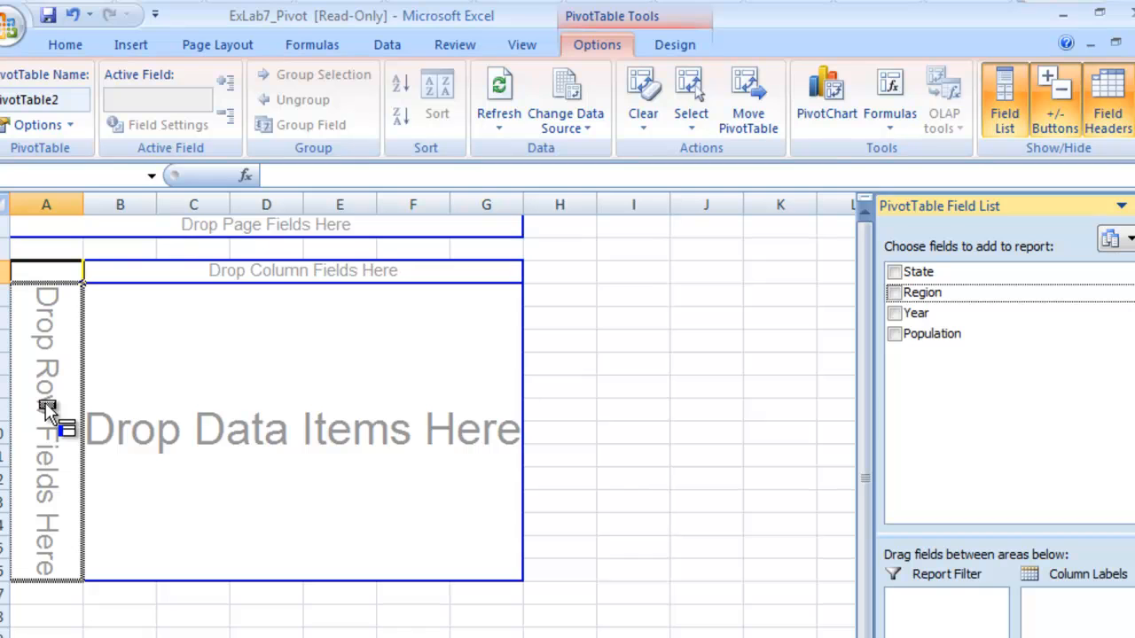
pyautogui.click(894, 290)
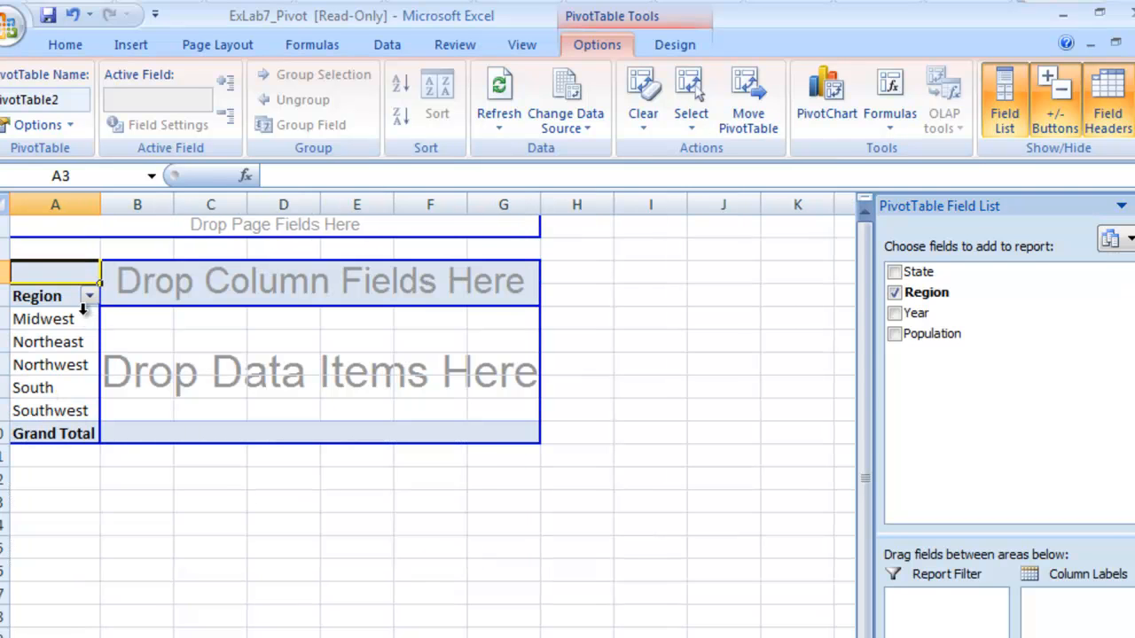
pyautogui.moveTo(922, 312)
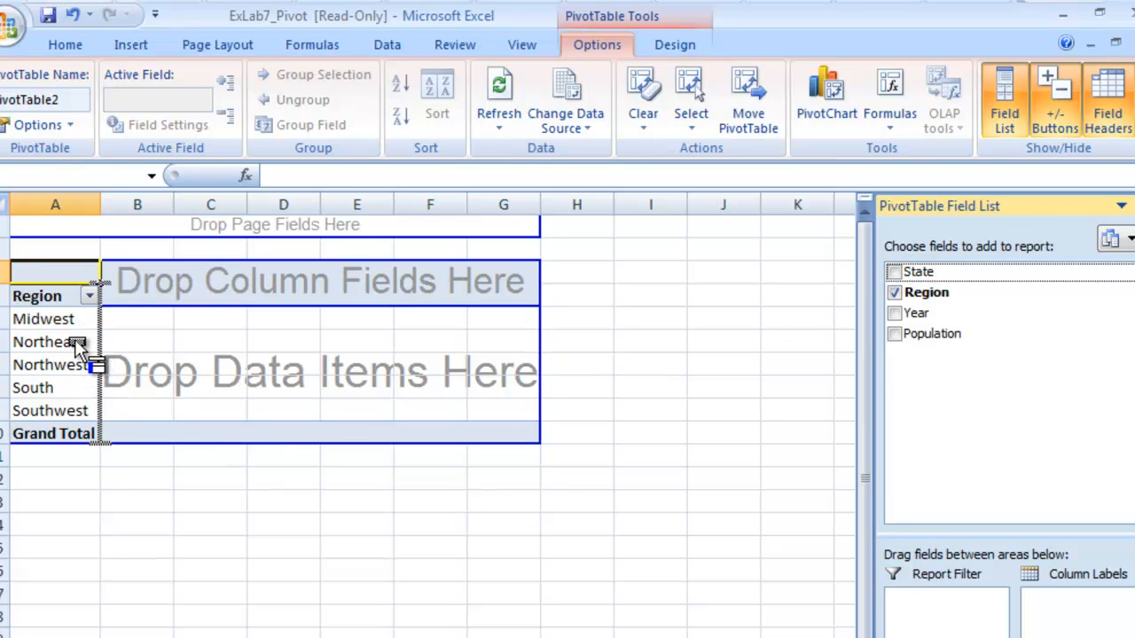
pyautogui.click(894, 271)
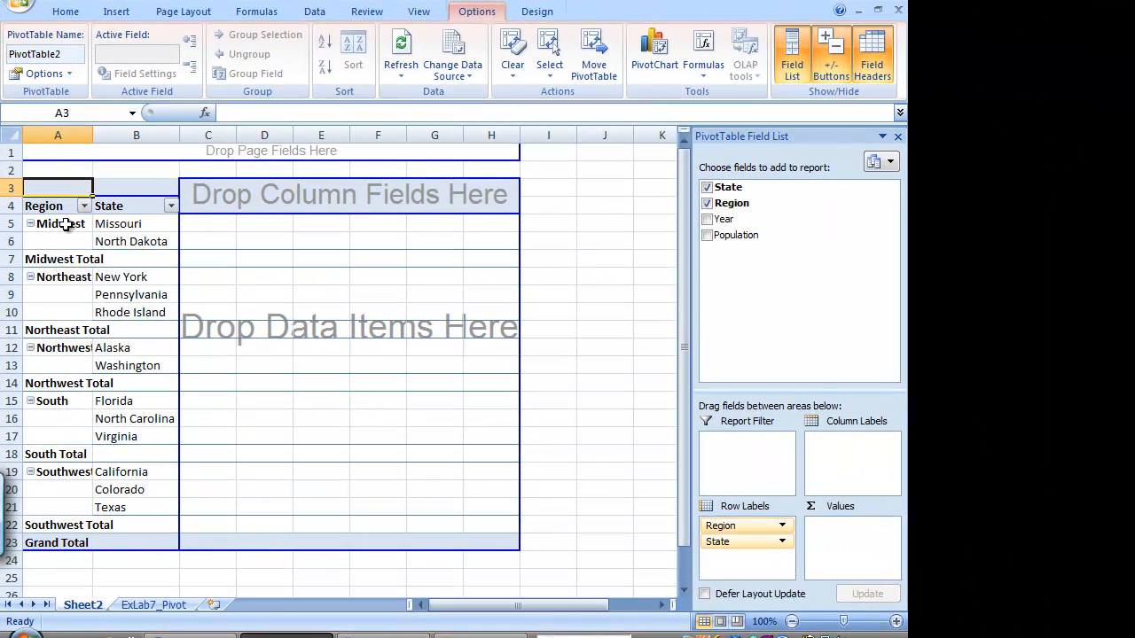
pyautogui.moveTo(105, 295)
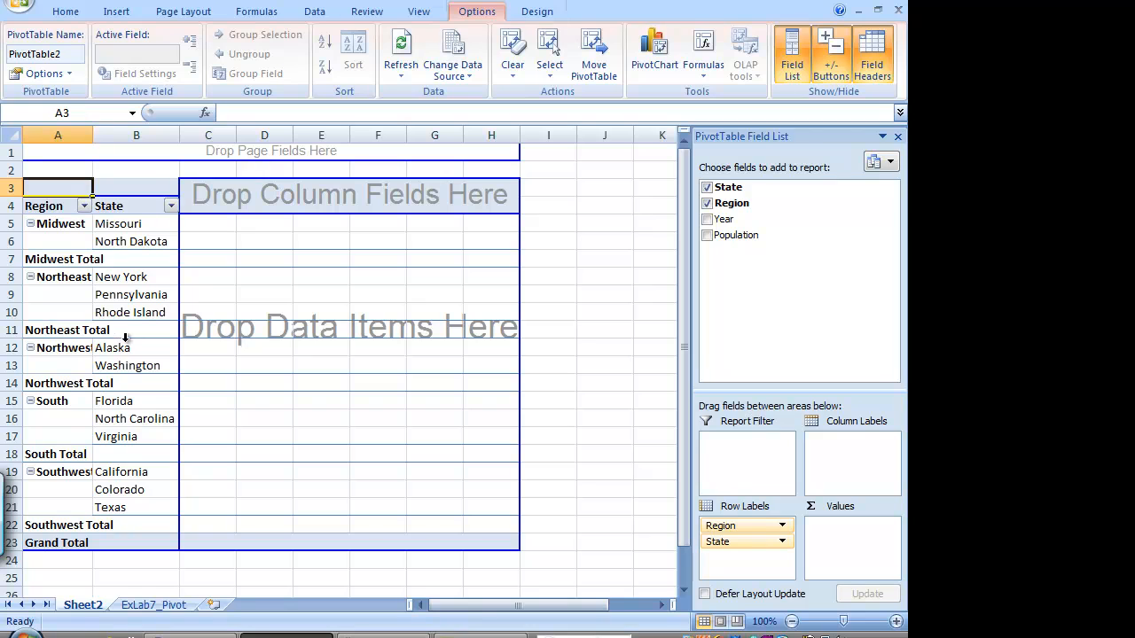
pyautogui.moveTo(440, 408)
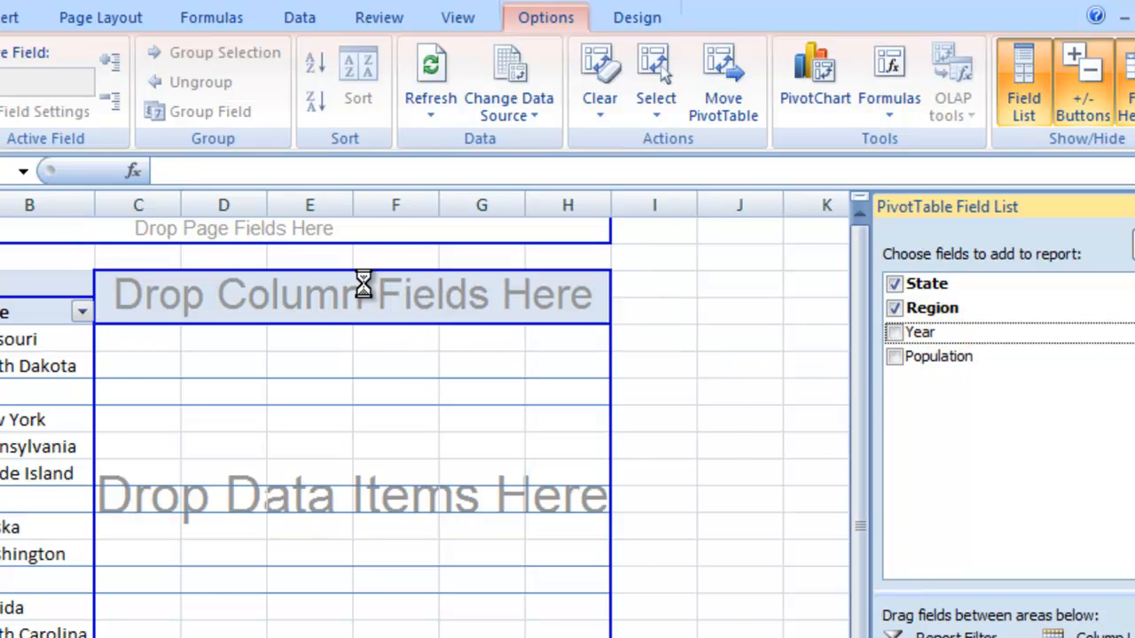
# Step: Make Year the column field and Population the summed data values
pyautogui.click(894, 331)
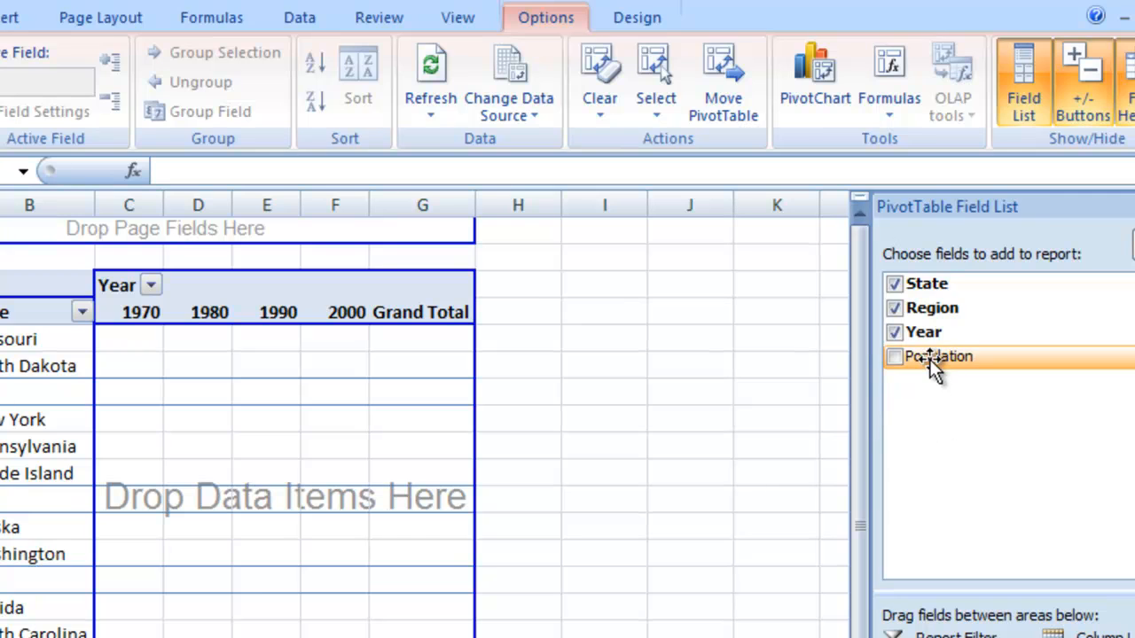
pyautogui.moveTo(938, 355); pyautogui.dragTo(298, 493)
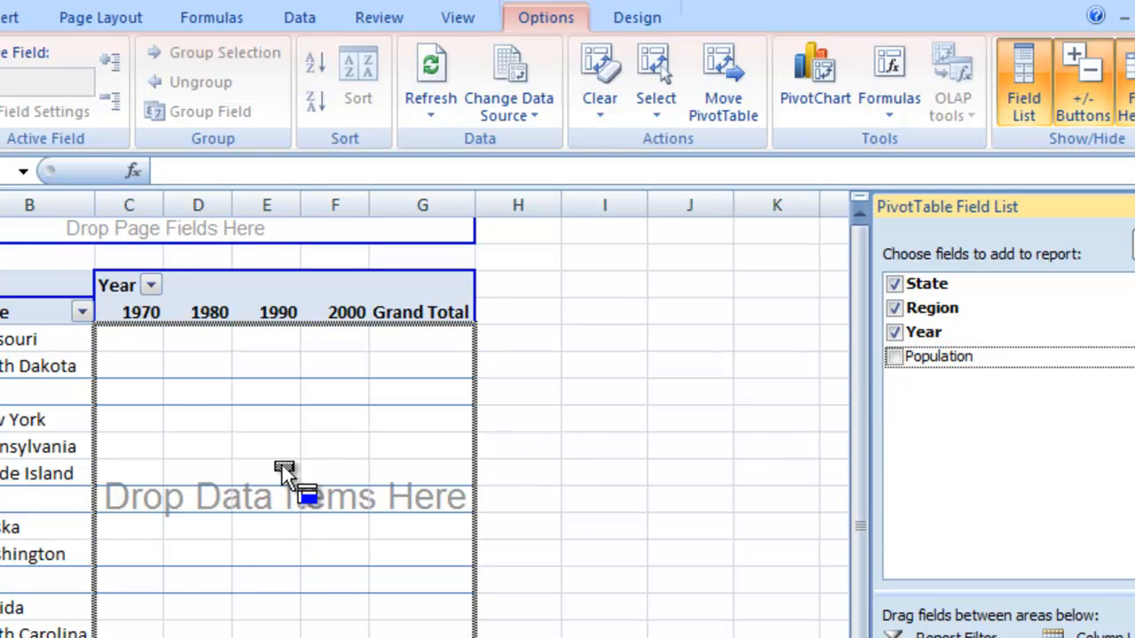
pyautogui.click(894, 355)
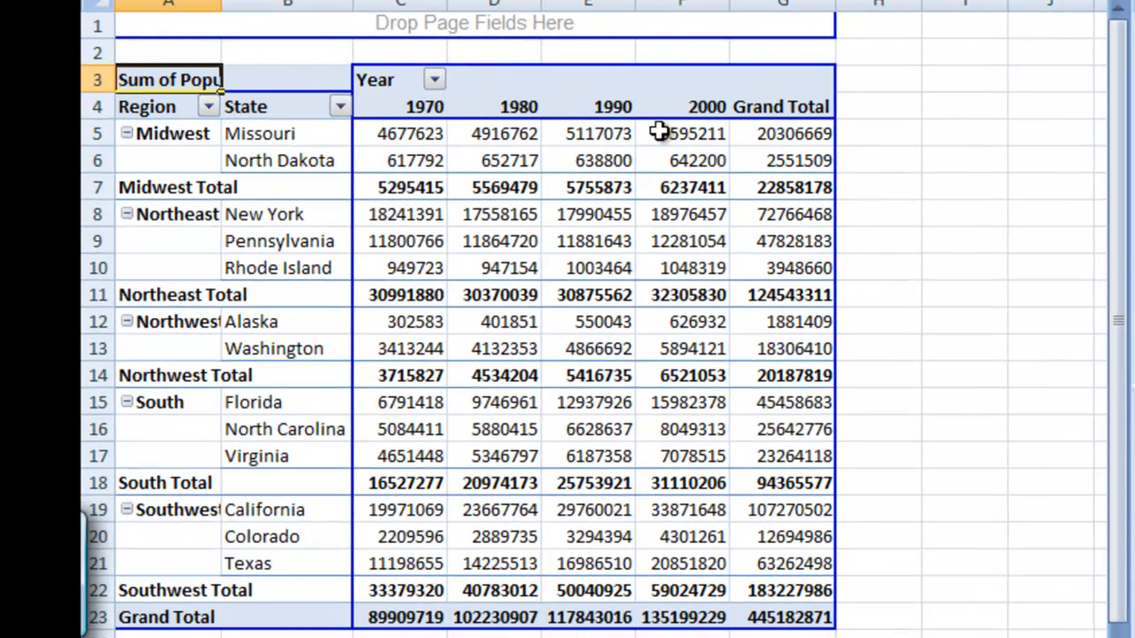
pyautogui.moveTo(216, 328)
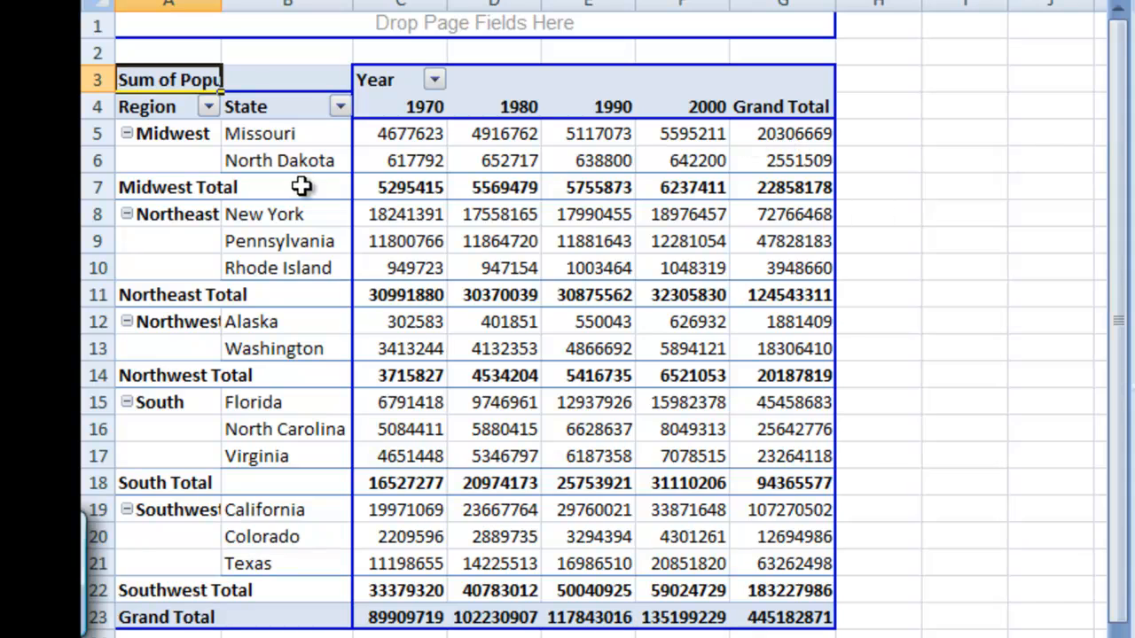
pyautogui.moveTo(784, 107)
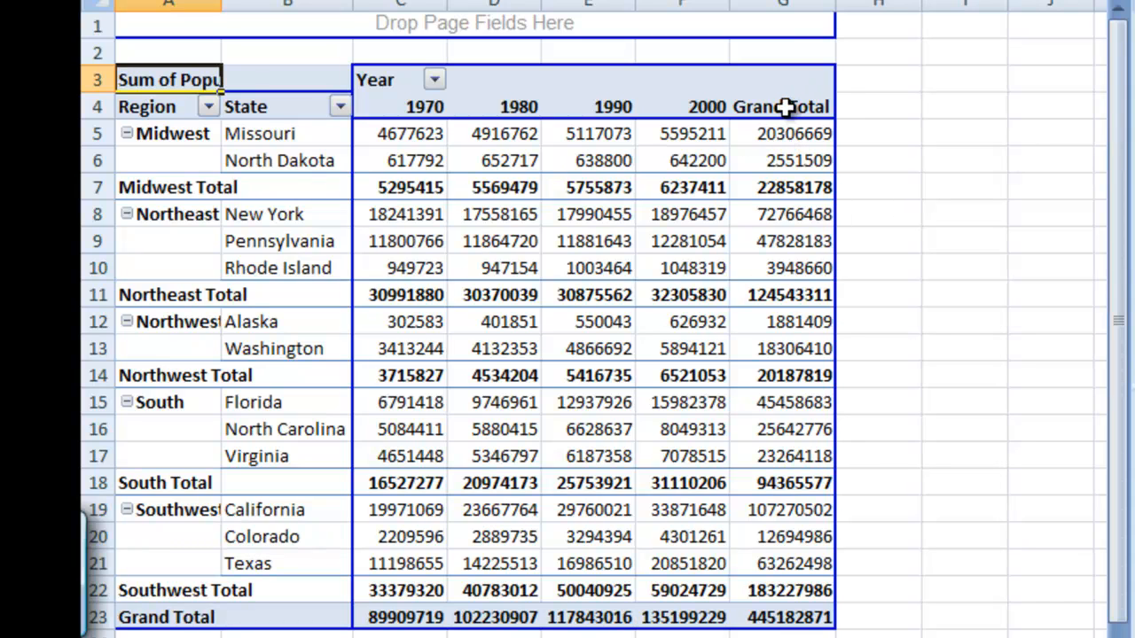
# Step: Remove the row Grand Total column, leaving only the 1970–2000 year columns
pyautogui.click(781, 107)
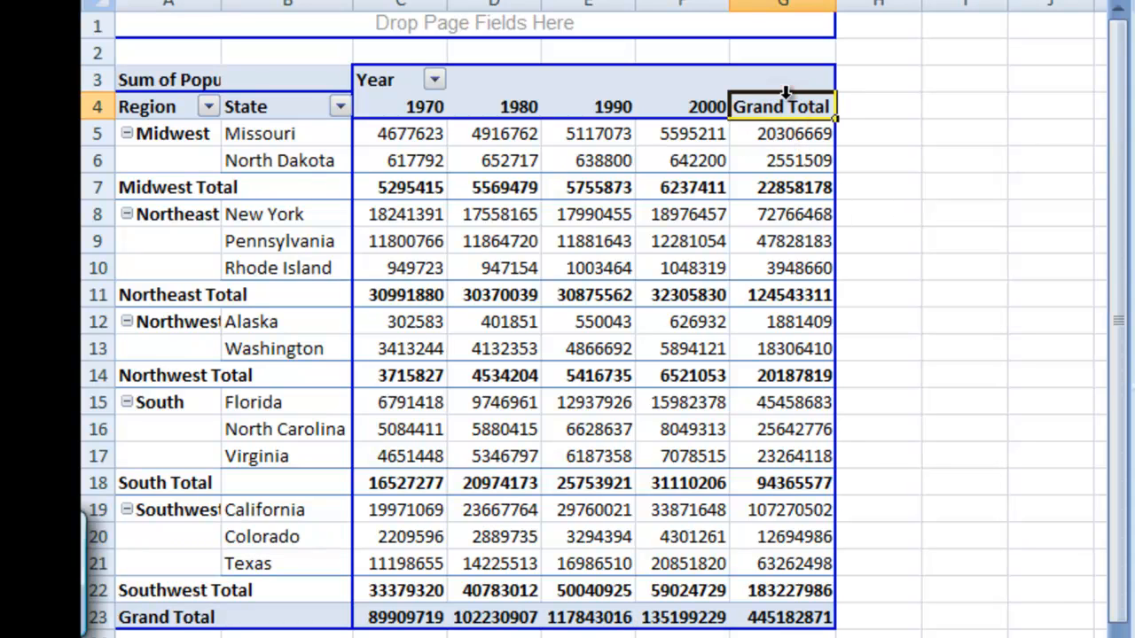
pyautogui.rightClick(780, 107)
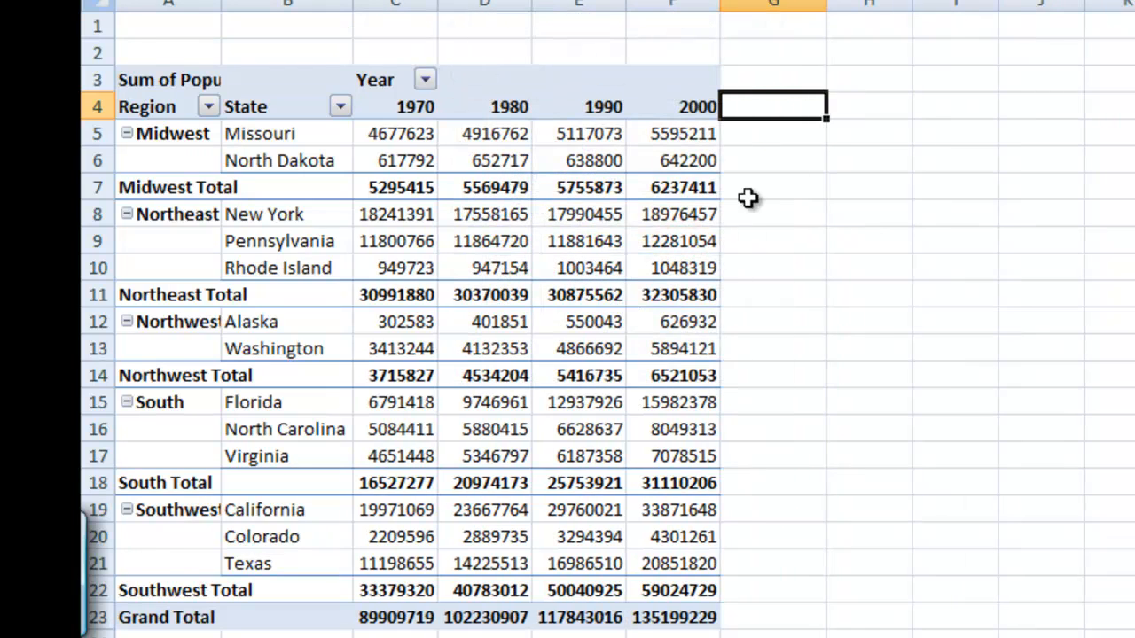
pyautogui.moveTo(683, 374)
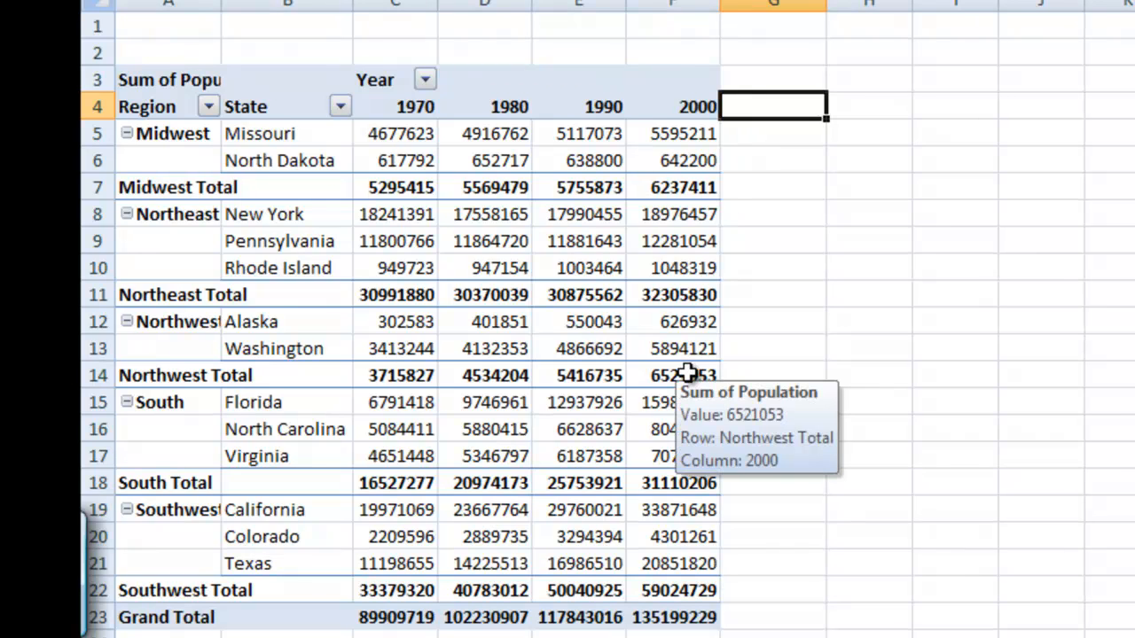
pyautogui.moveTo(720, 367)
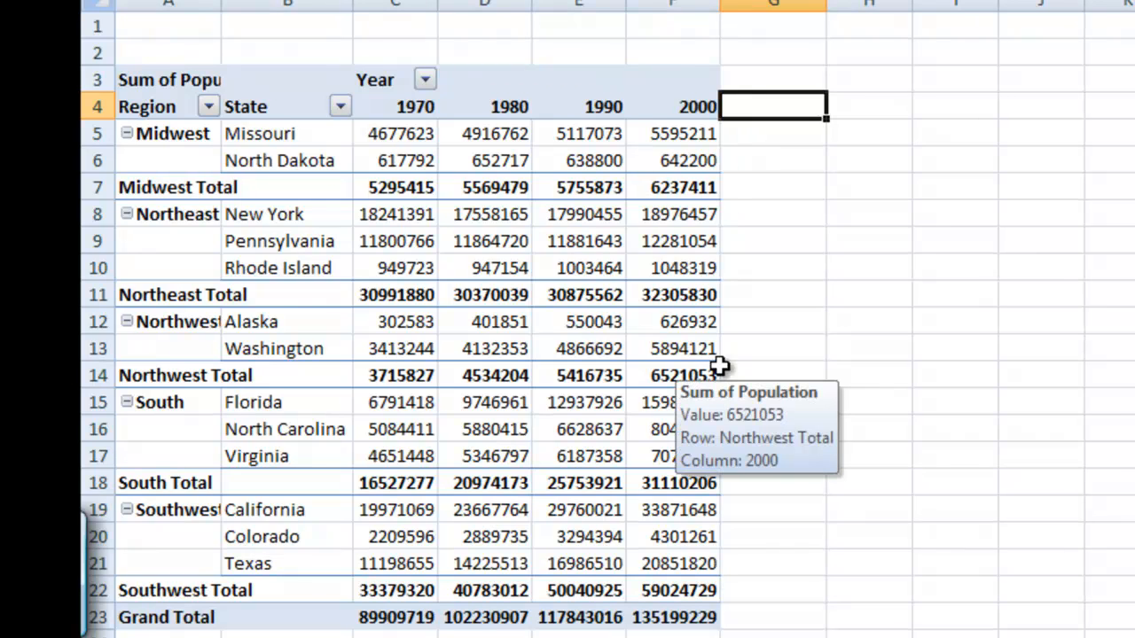
pyautogui.moveTo(522, 213)
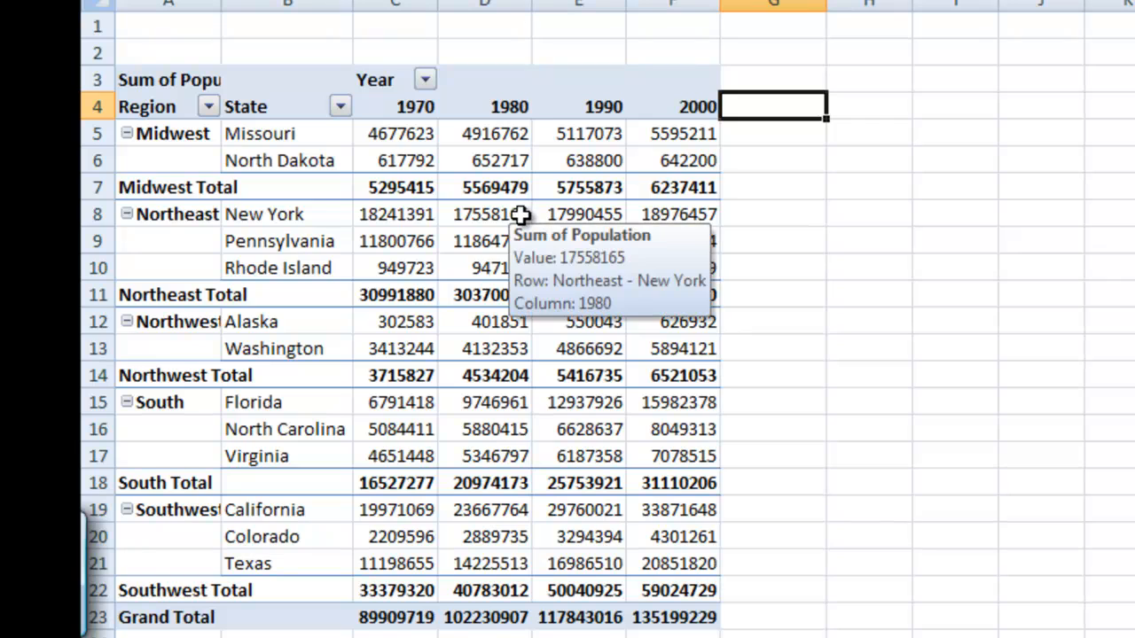
pyautogui.moveTo(468, 213)
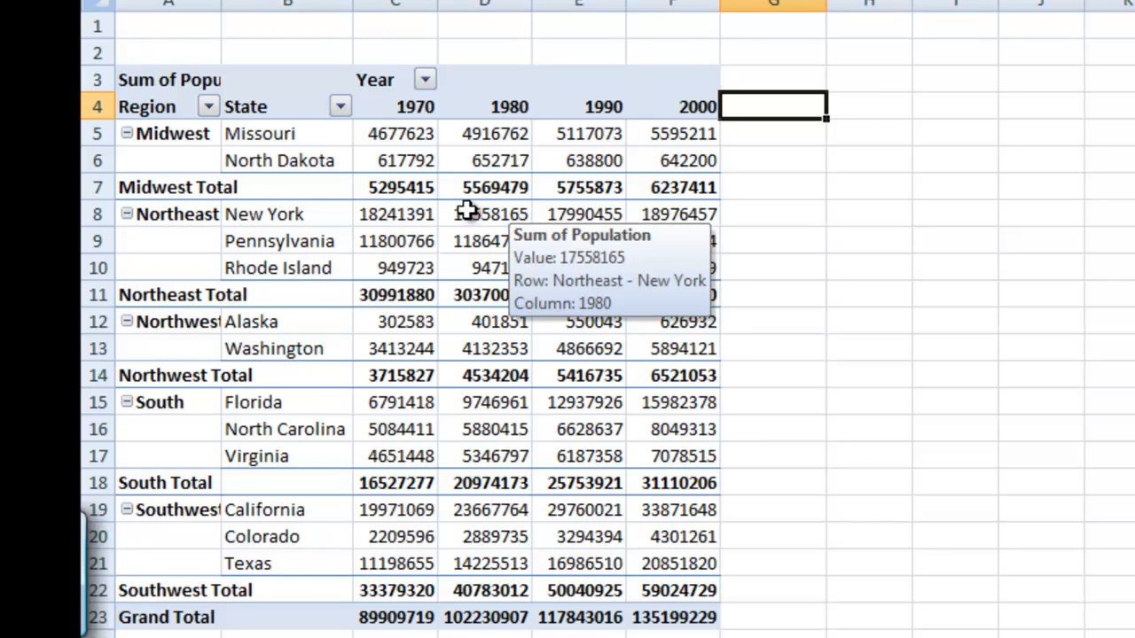
pyautogui.moveTo(394, 133)
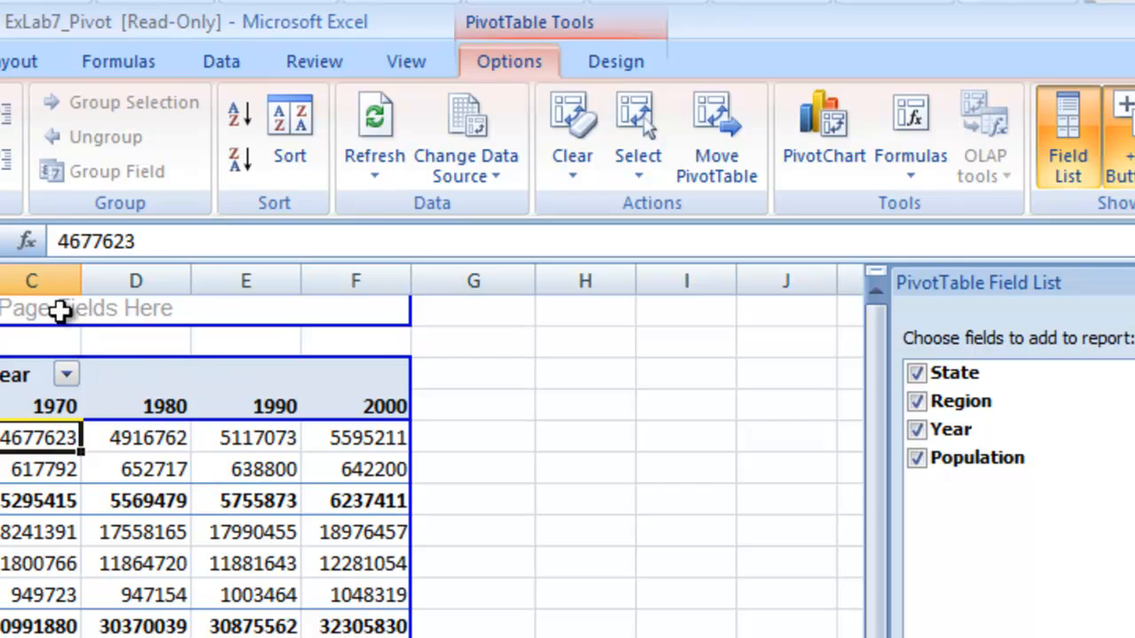
pyautogui.moveTo(172, 168)
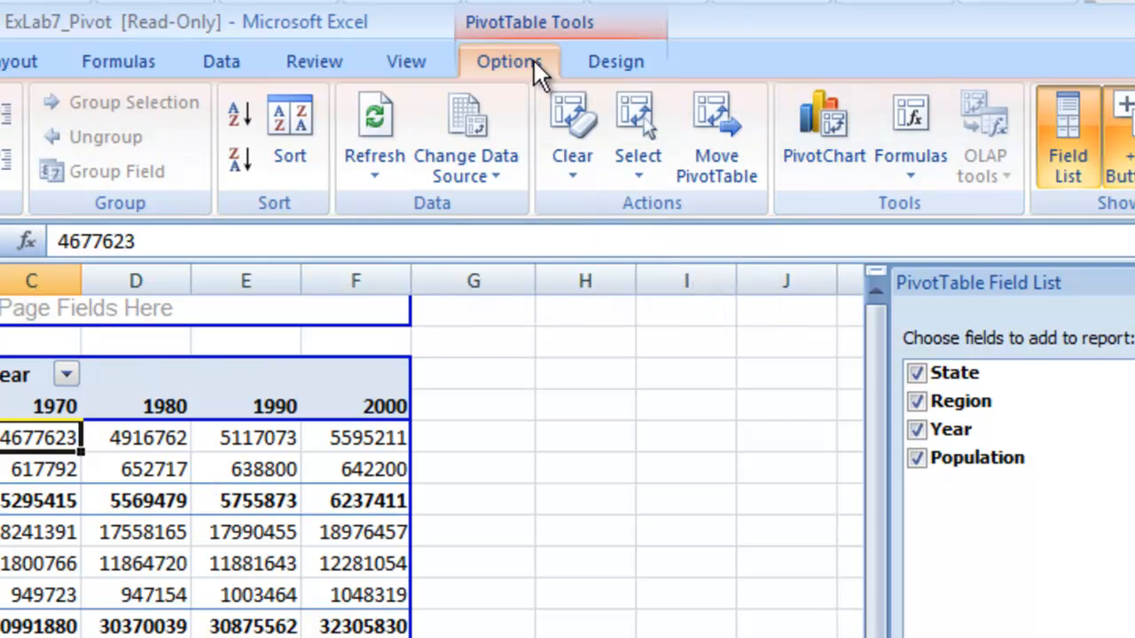
pyautogui.moveTo(823, 134)
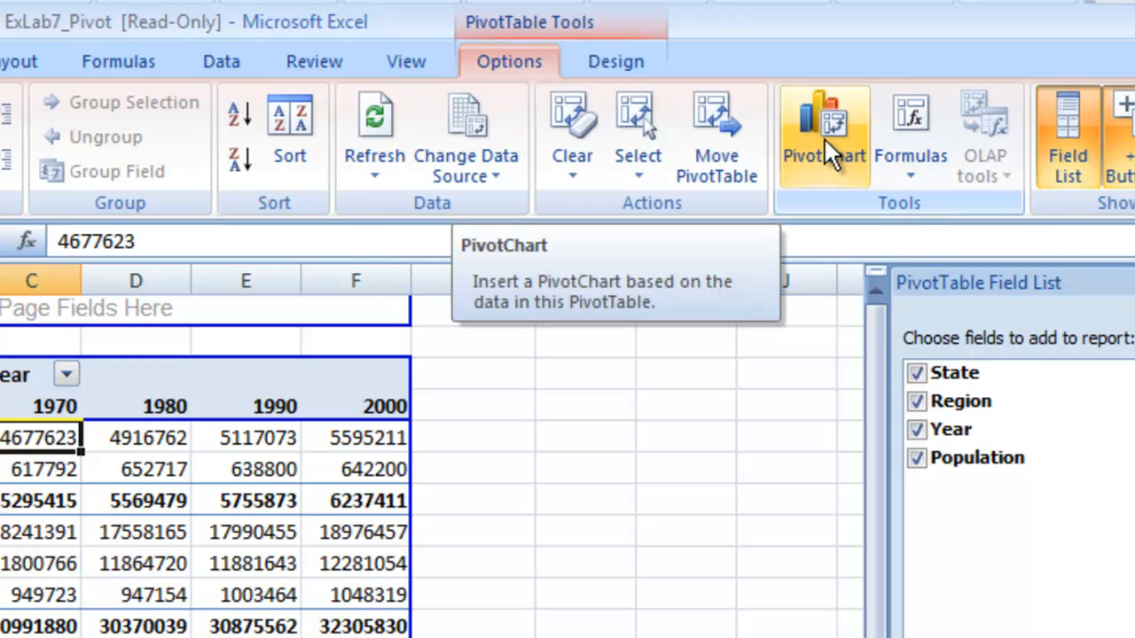
# Step: Insert a Clustered Column PivotChart from the population PivotTable
pyautogui.click(823, 134)
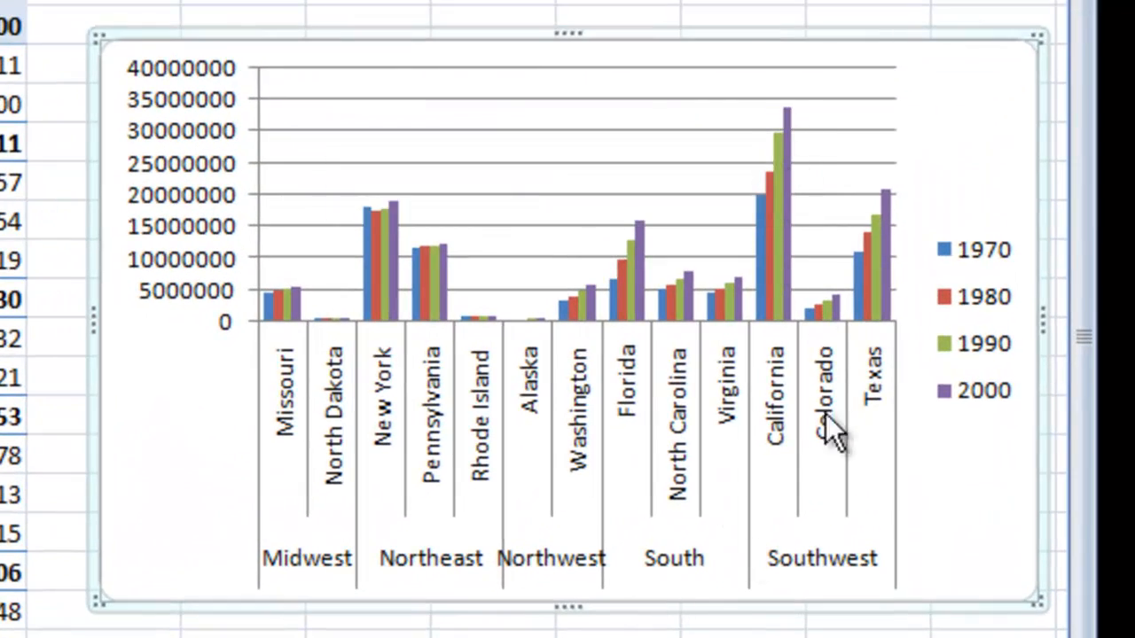
pyautogui.moveTo(594, 315)
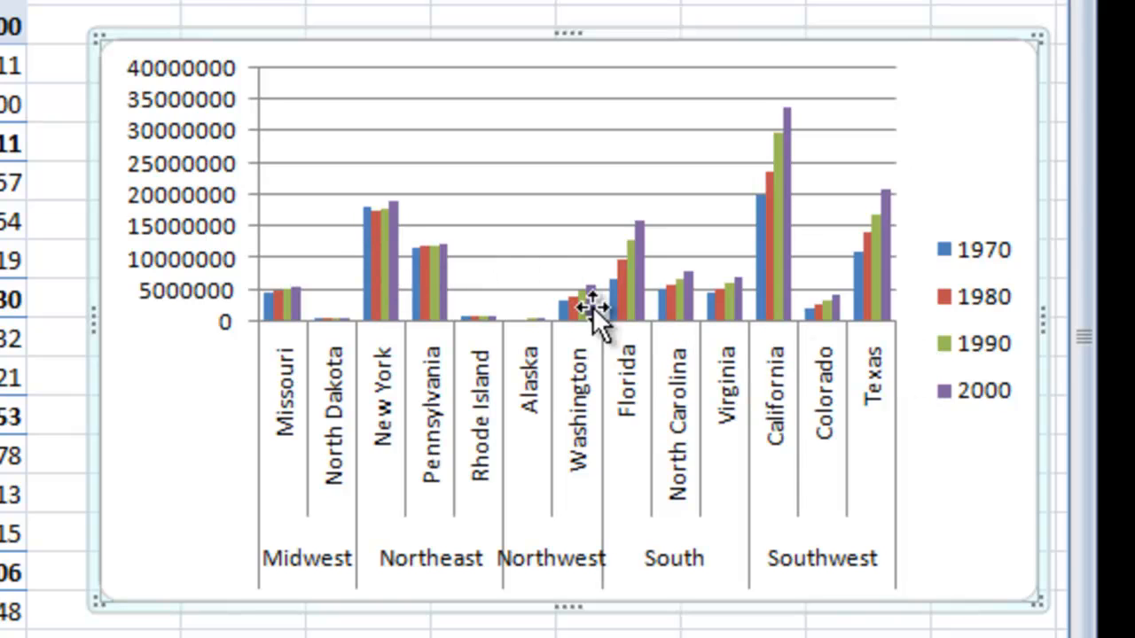
pyautogui.moveTo(830, 216)
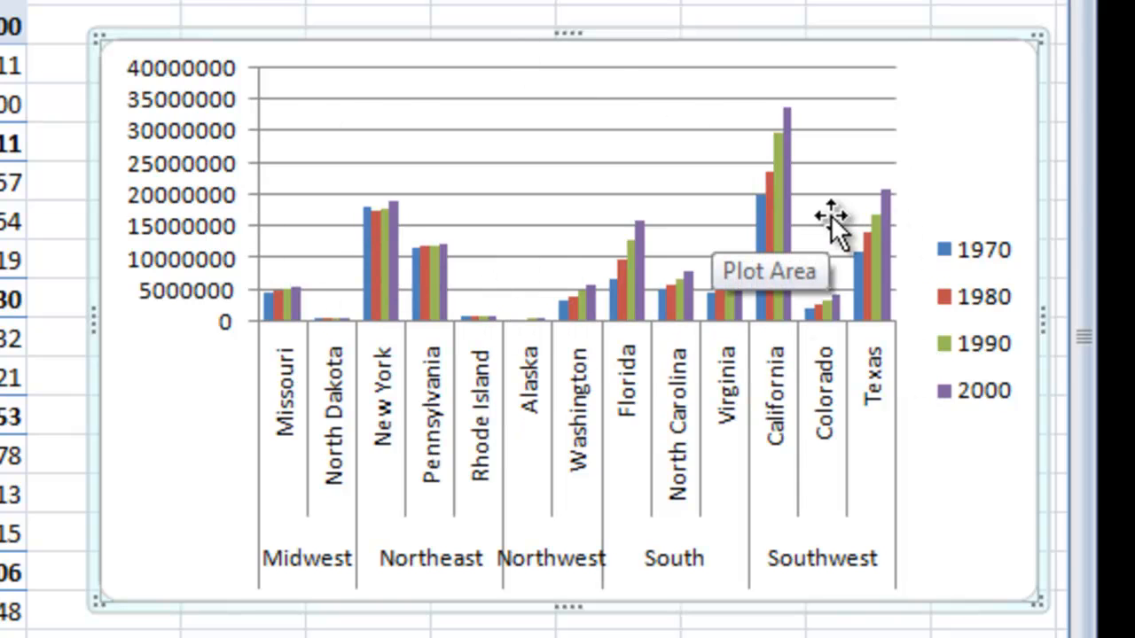